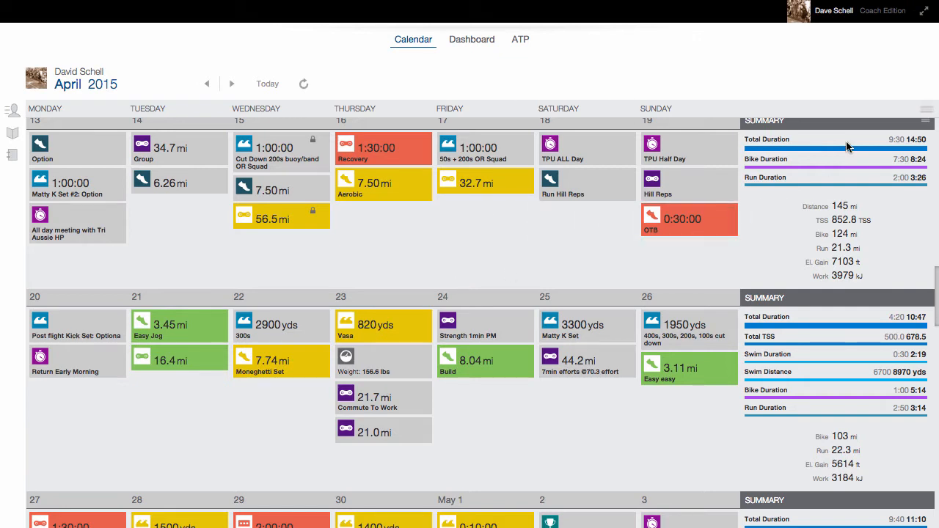
Enable Dual Calendar in the calendar settings so an empty second calendar appears
click(926, 120)
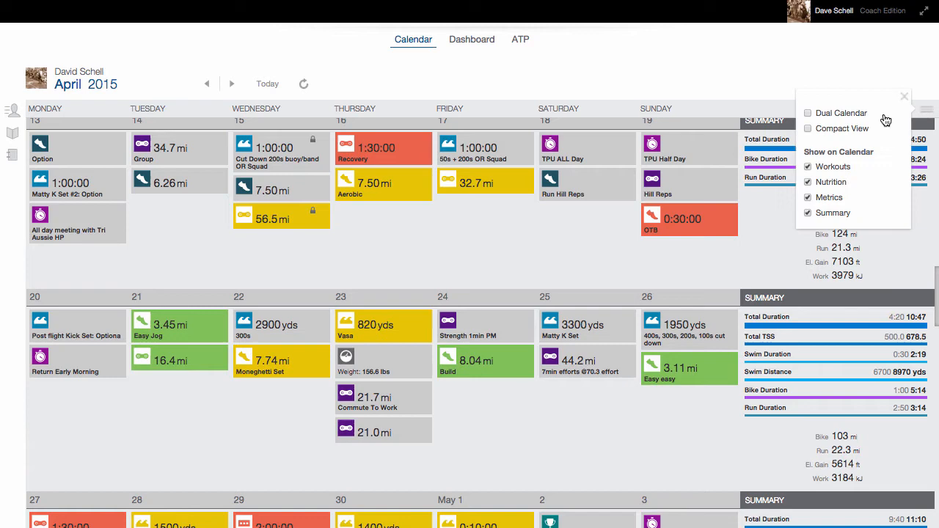
mouse_move(810, 117)
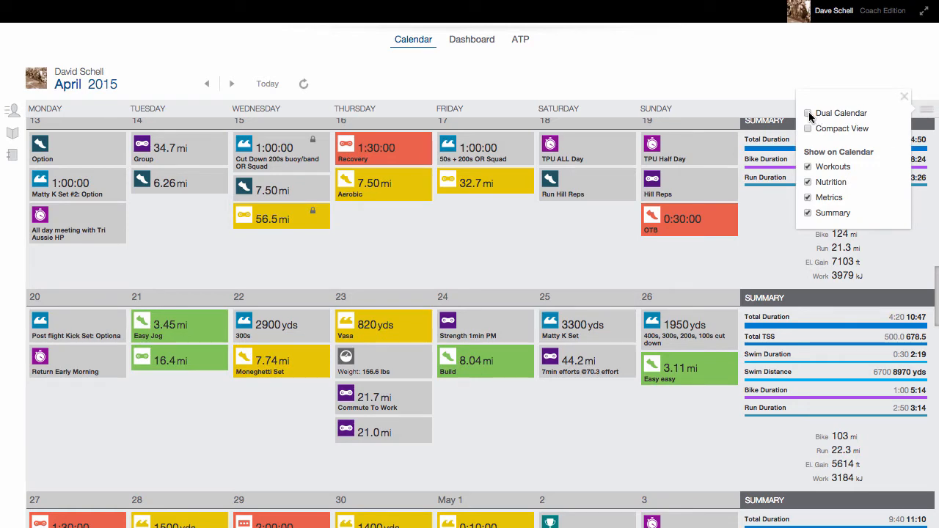
click(807, 111)
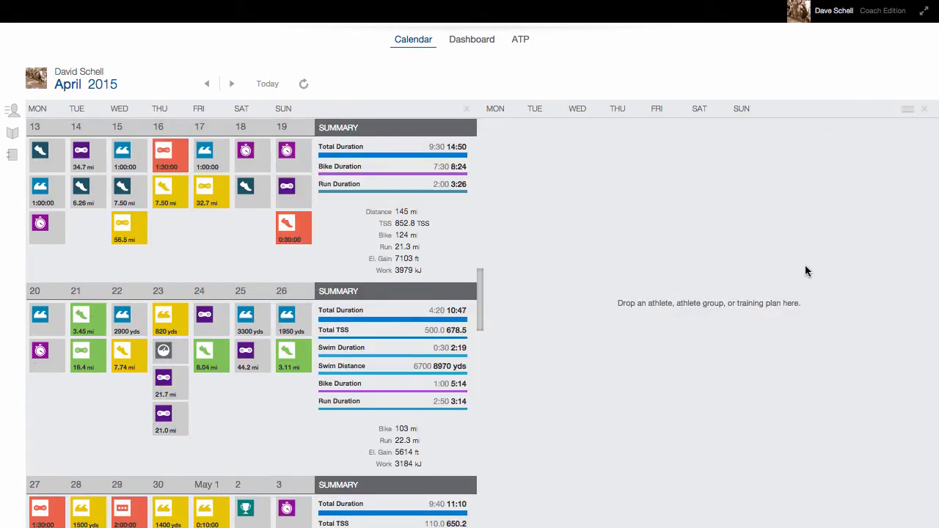
mouse_move(790, 315)
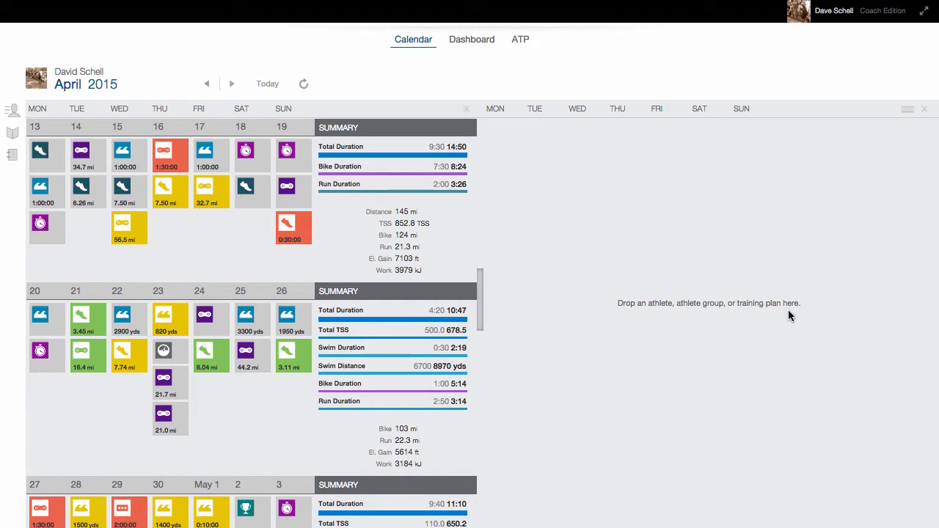
mouse_move(766, 288)
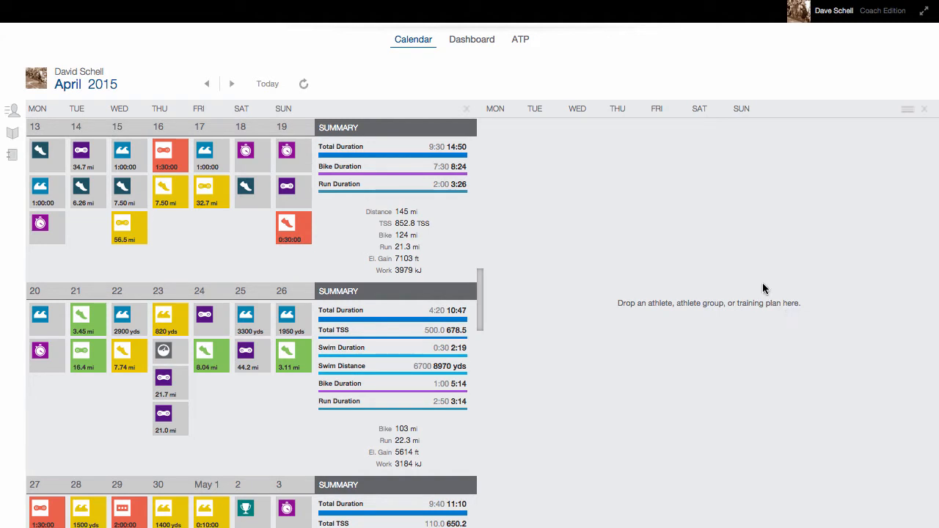
Load the Training Peaks athlete from the Athlete Library into the second calendar and place a workout on June 15
click(12, 110)
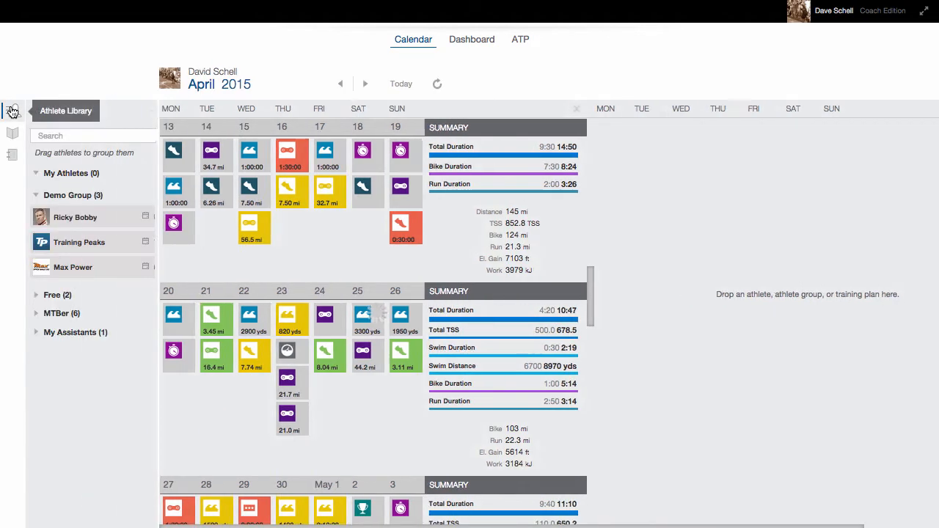
drag(79, 242, 731, 235)
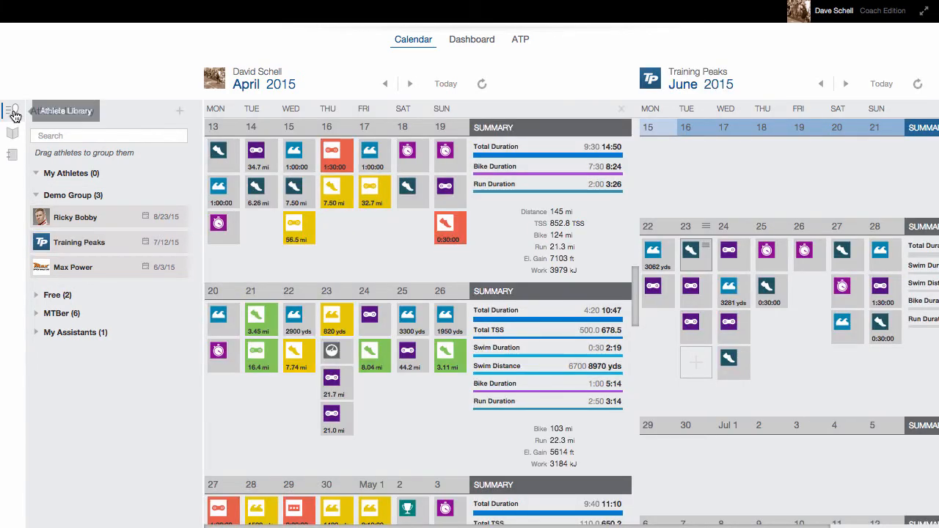
click(14, 112)
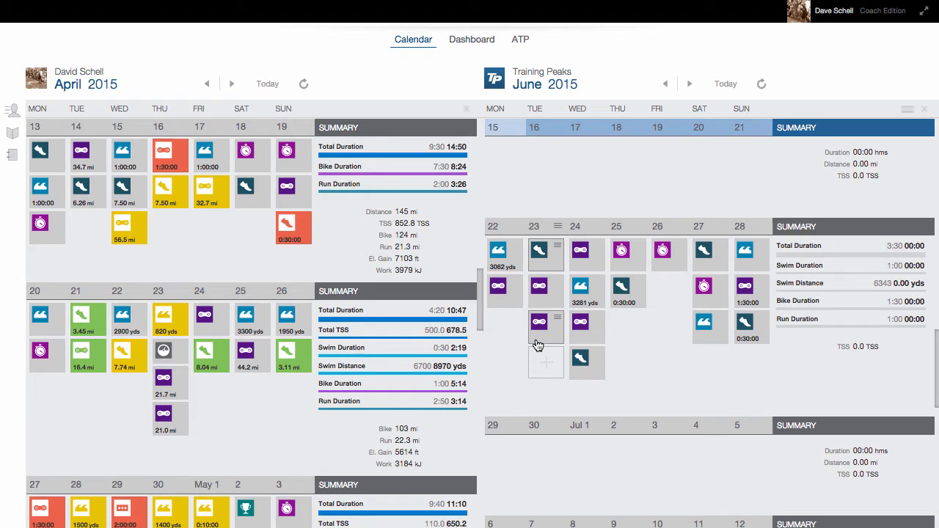
mouse_move(549, 345)
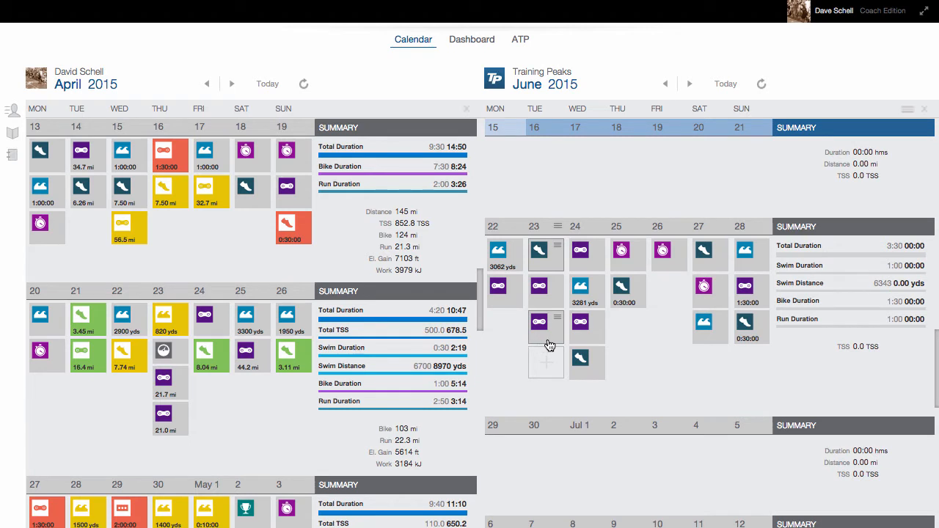
drag(212, 357, 505, 168)
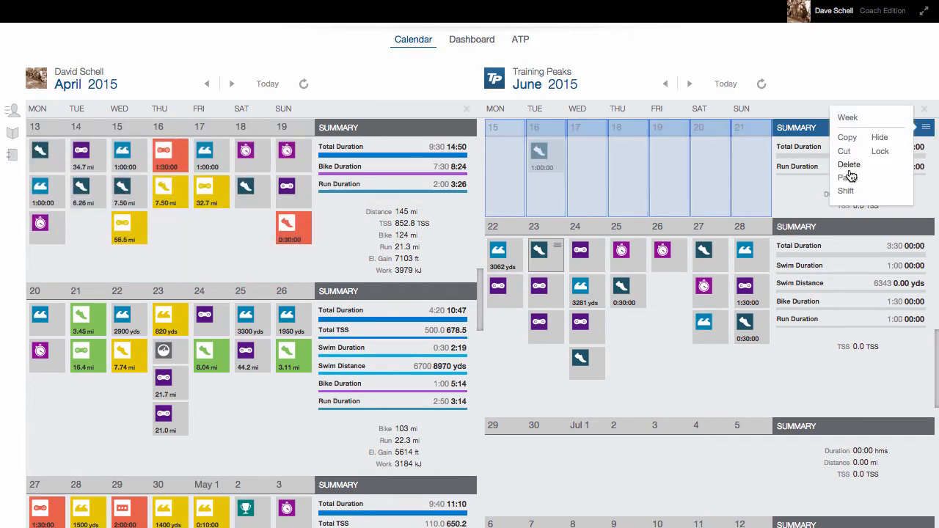
Paste the copied week of workouts into the June 15 week
click(848, 177)
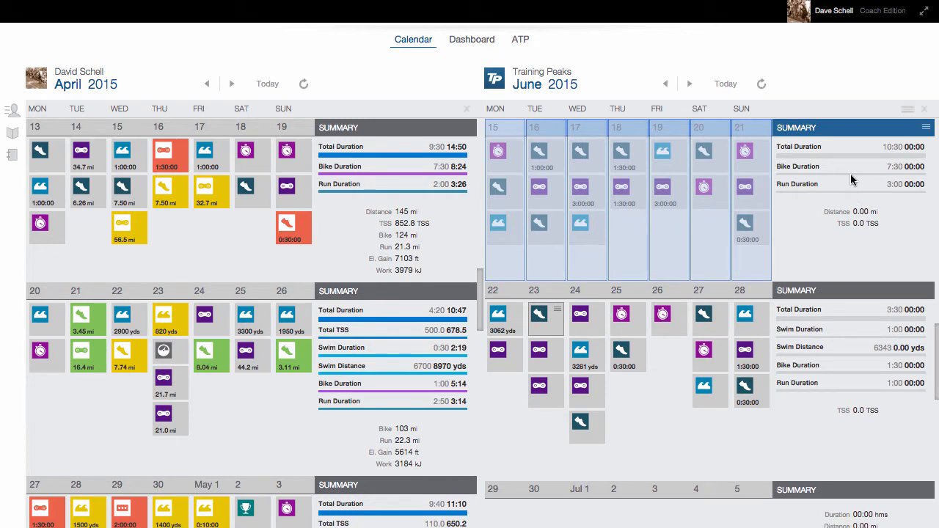
mouse_move(908, 112)
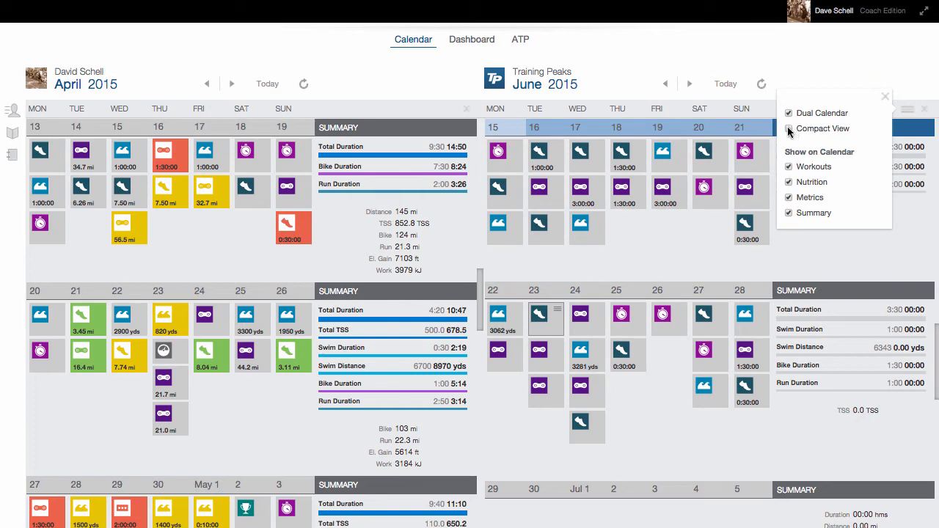
Uncheck Summary under Show on Calendar to hide weekly summaries in both calendars
click(789, 129)
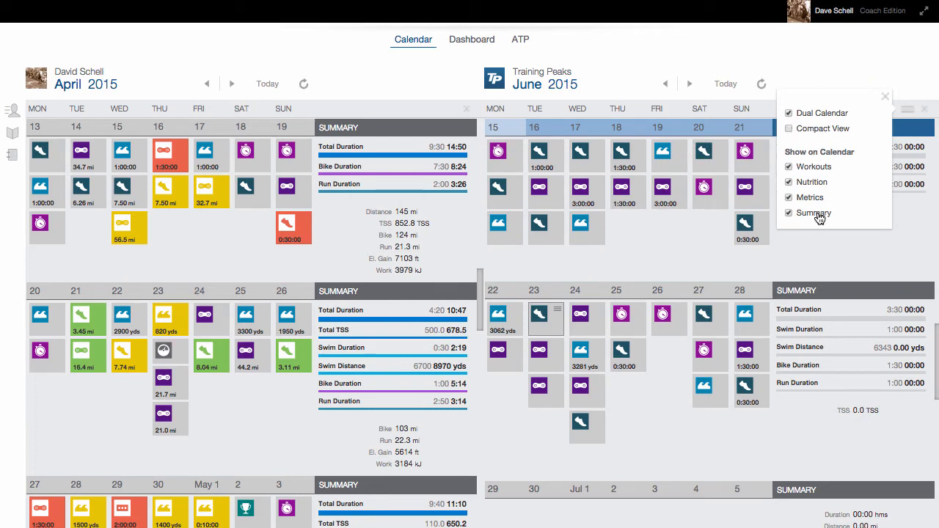
click(789, 213)
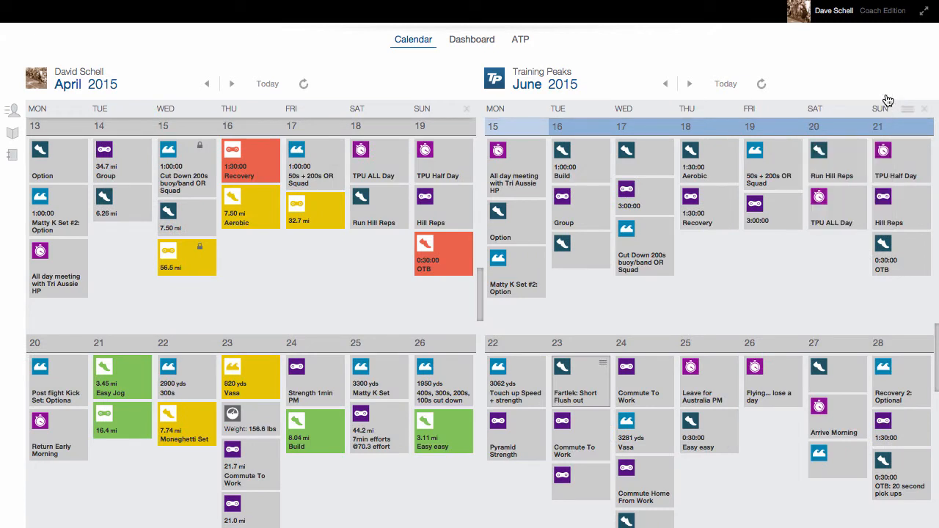
mouse_move(150, 65)
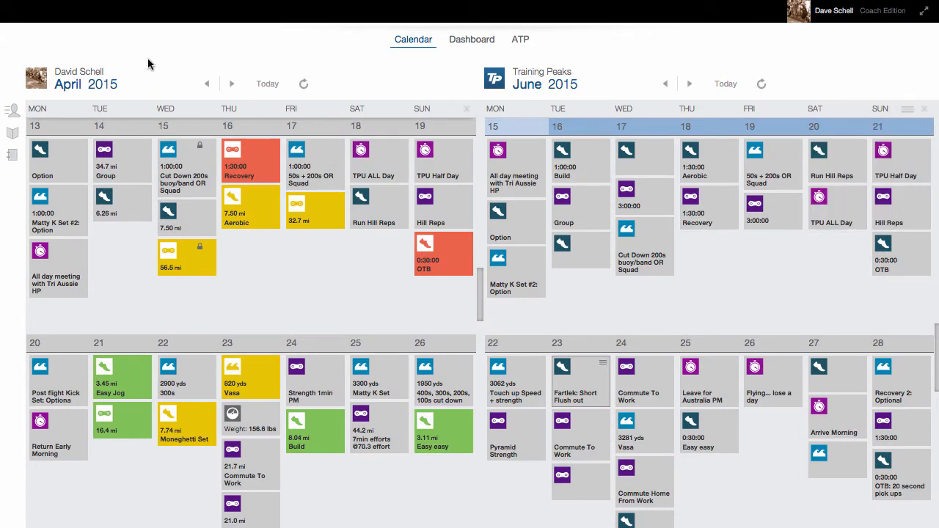
mouse_move(12, 155)
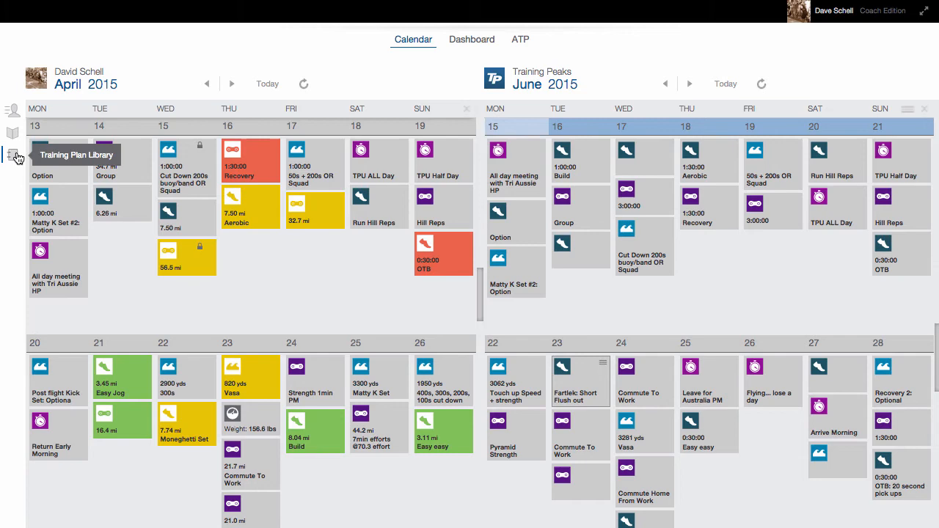
Browse the Training Plan Library down to the 10k 2 Plan
click(12, 155)
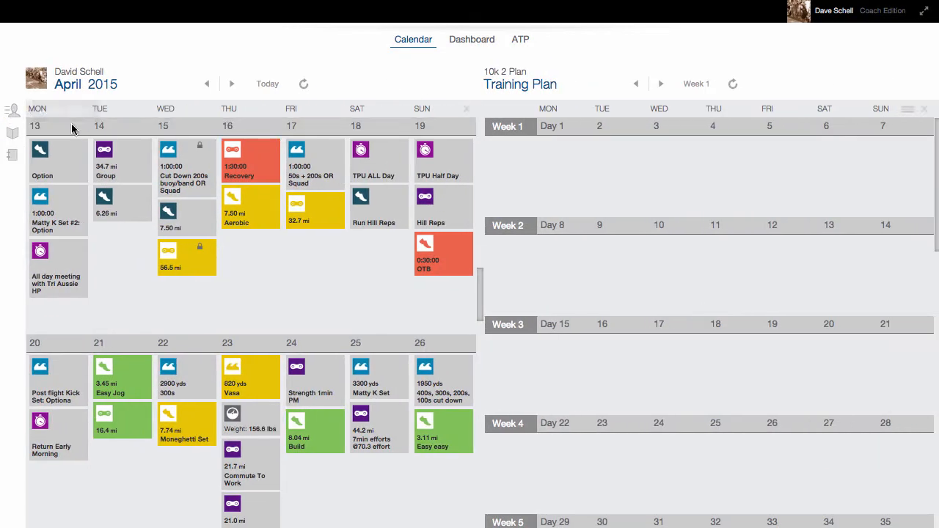
scroll(down, 3)
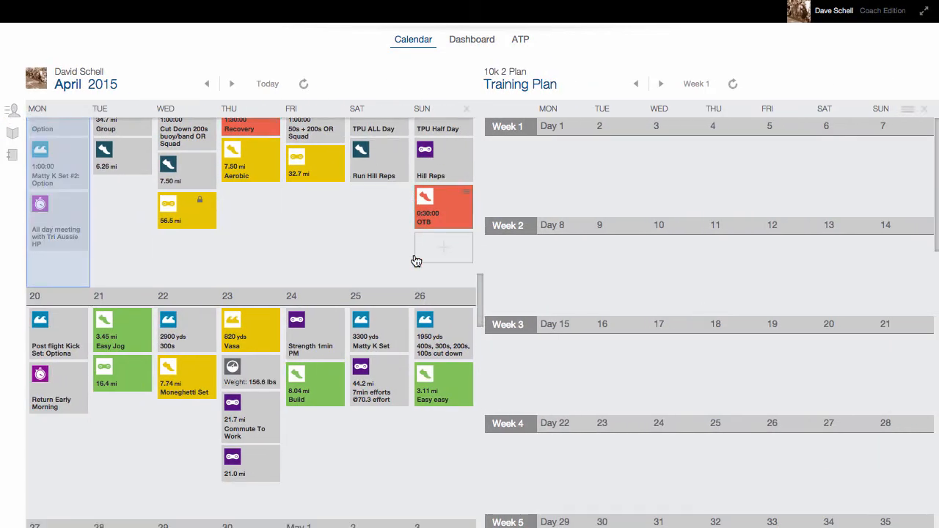
scroll(down, 3)
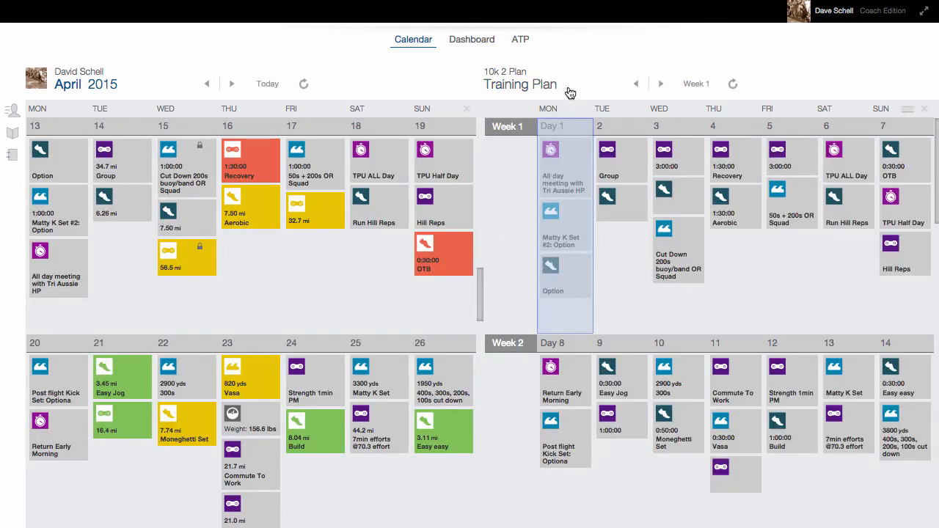
mouse_move(570, 90)
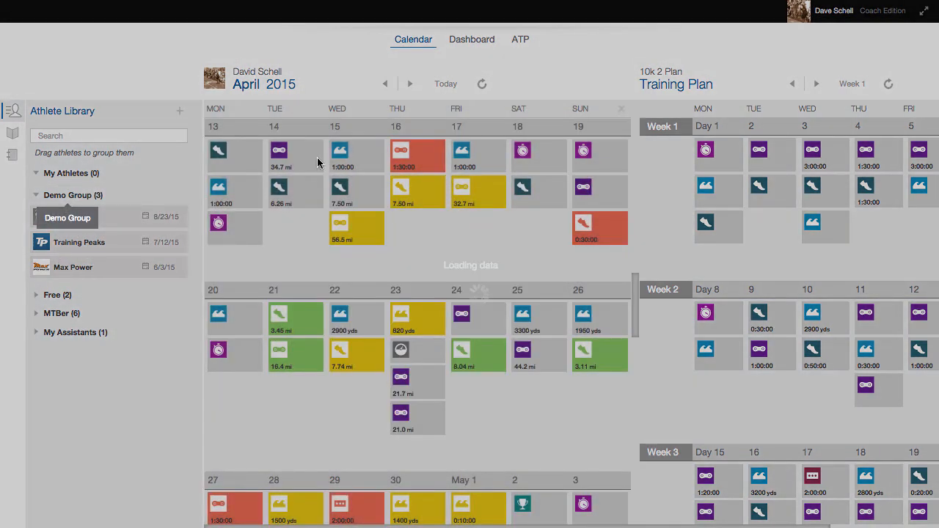
Close the Athlete Library after placing Demo Group on the left calendar
click(68, 217)
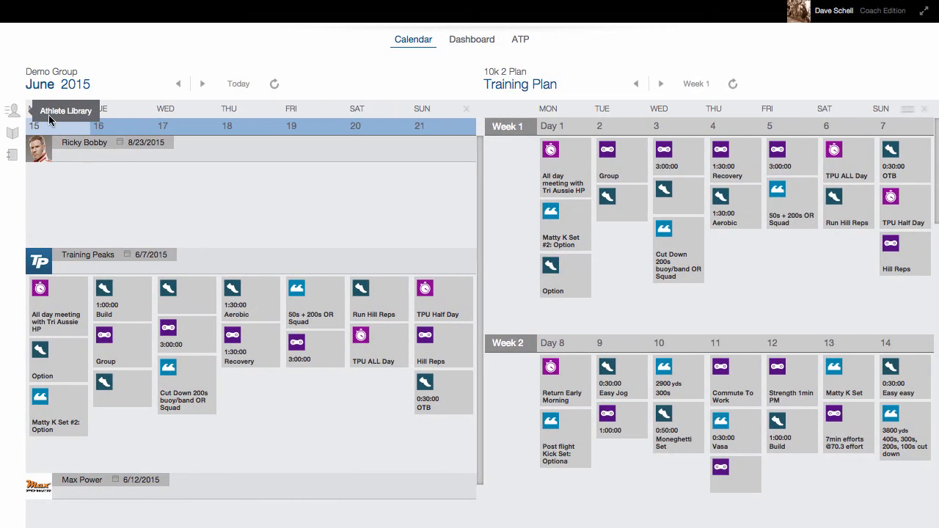